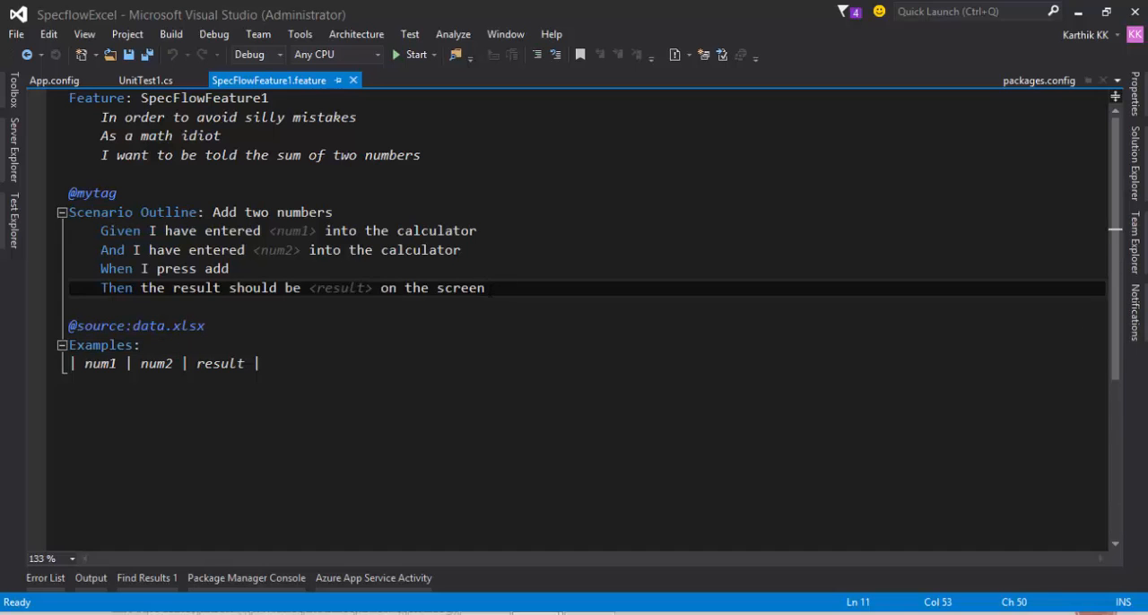
mouse_move(82, 34)
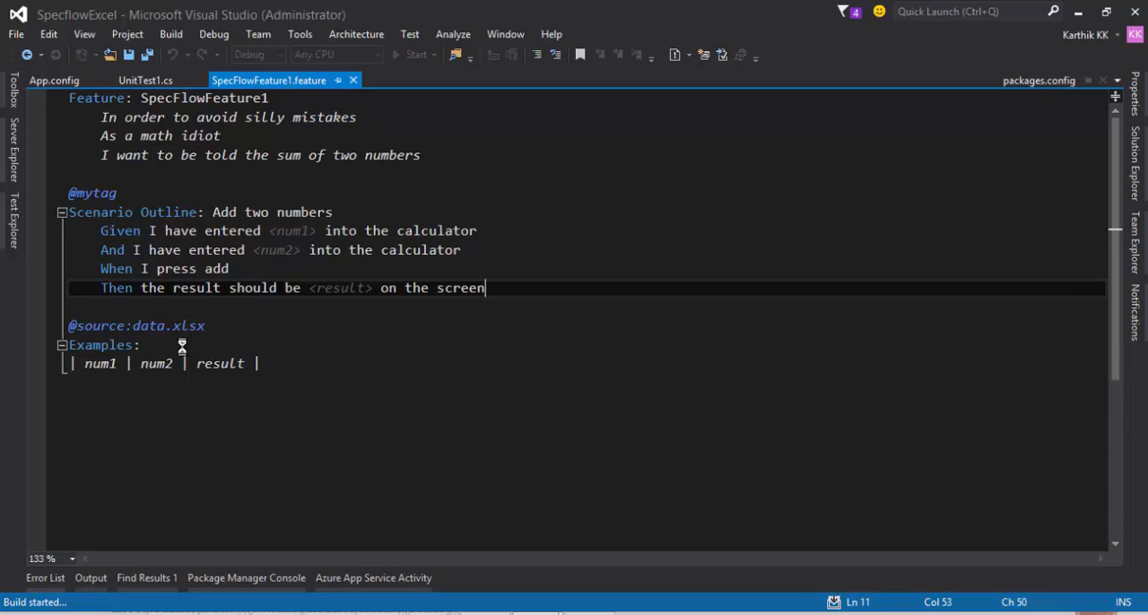
Step: Build the SpecflowExcel solution from the Build menu
click(409, 34)
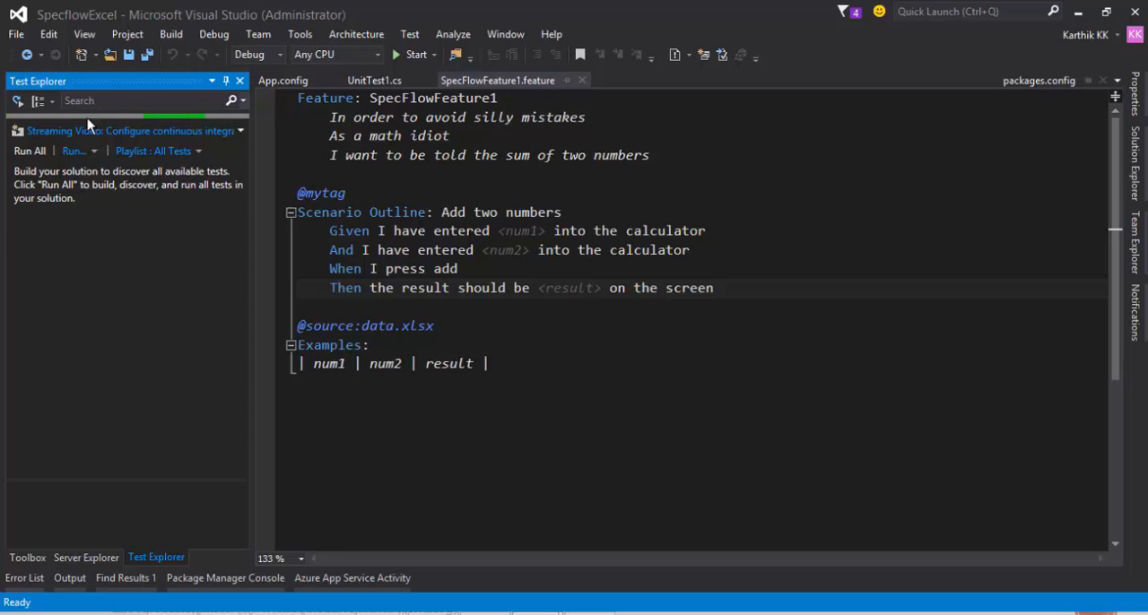
mouse_move(101, 422)
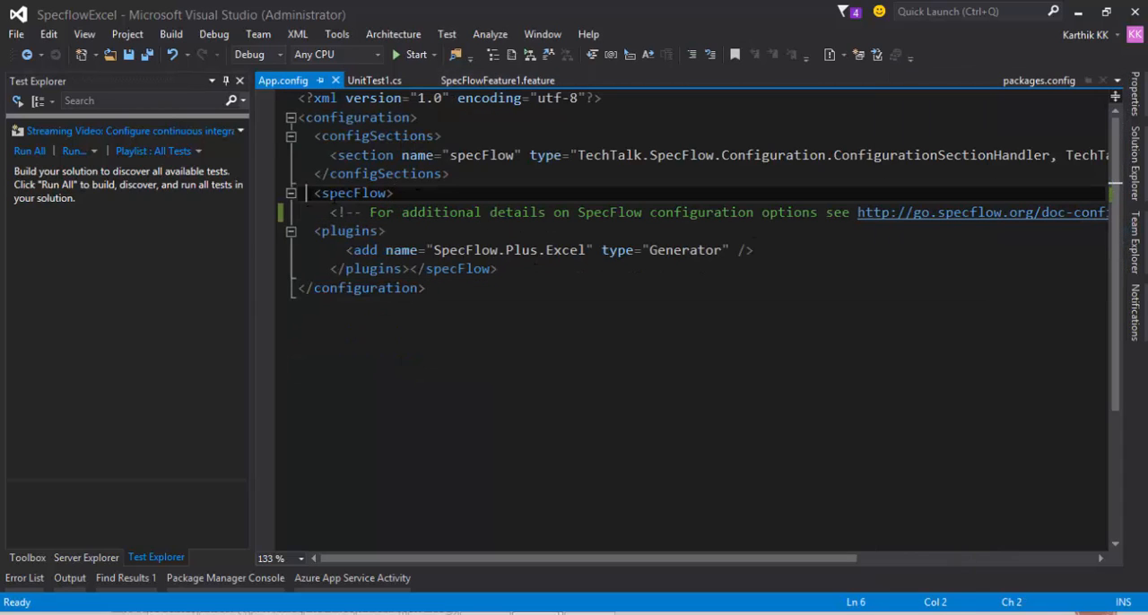
click(392, 192)
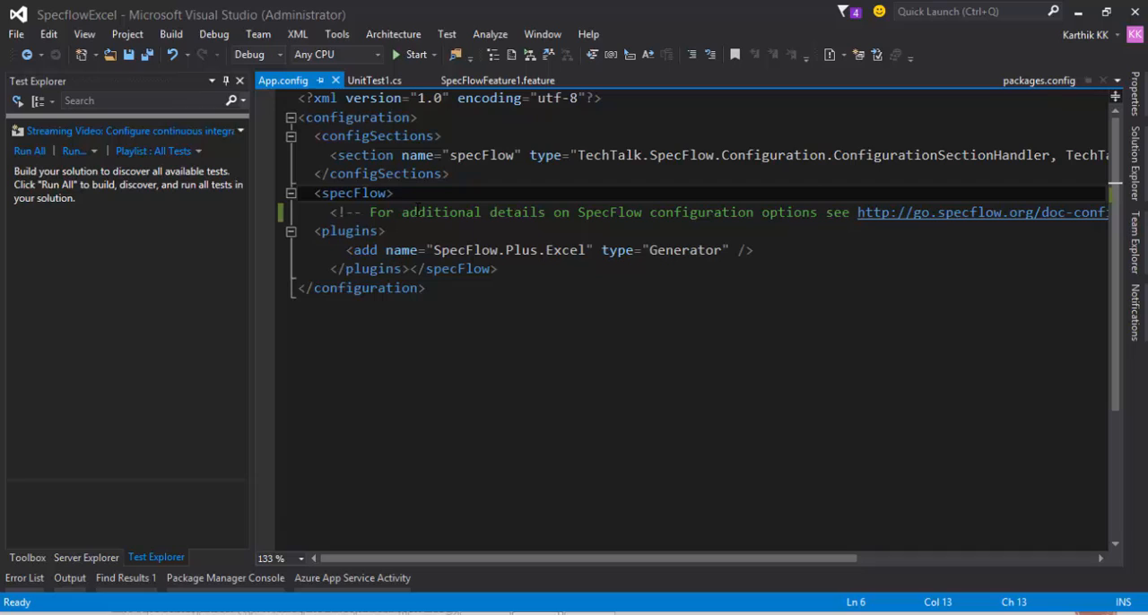
mouse_move(255, 213)
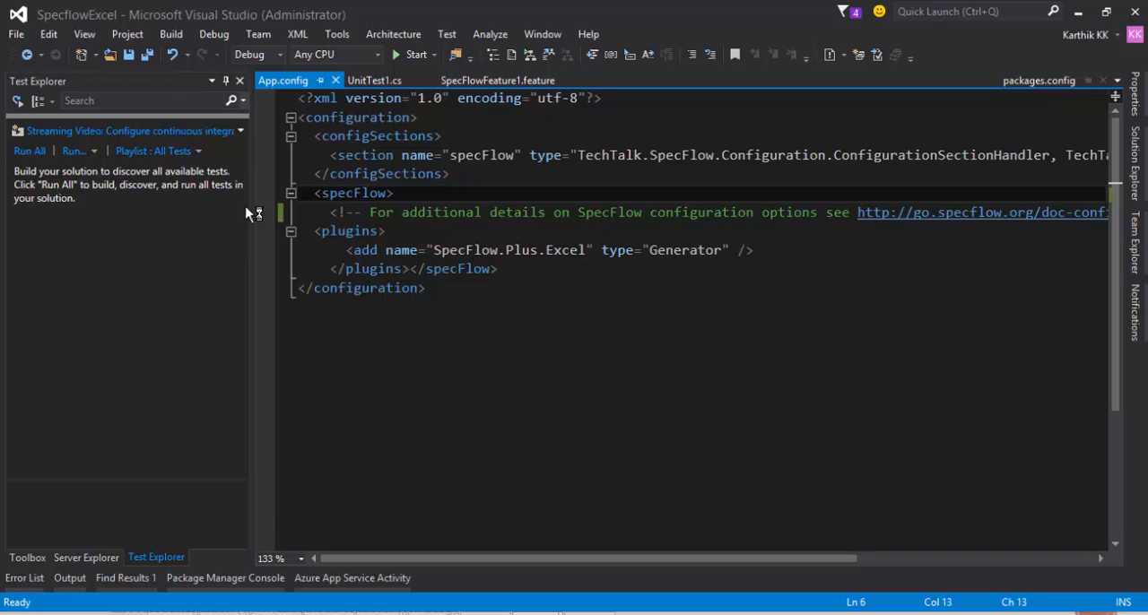
mouse_move(179, 226)
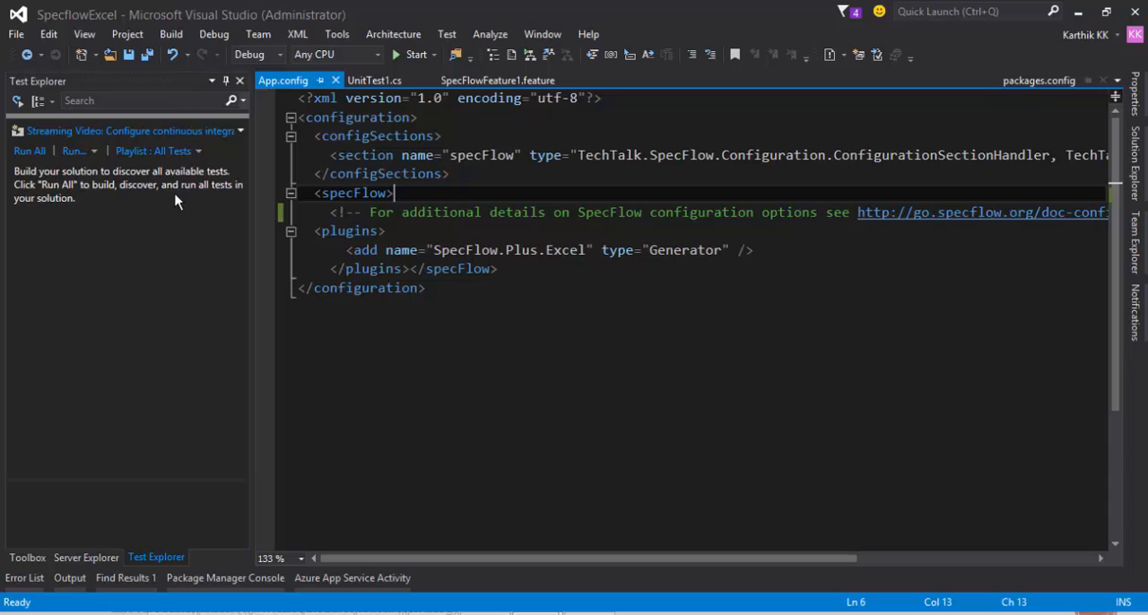
mouse_move(497, 79)
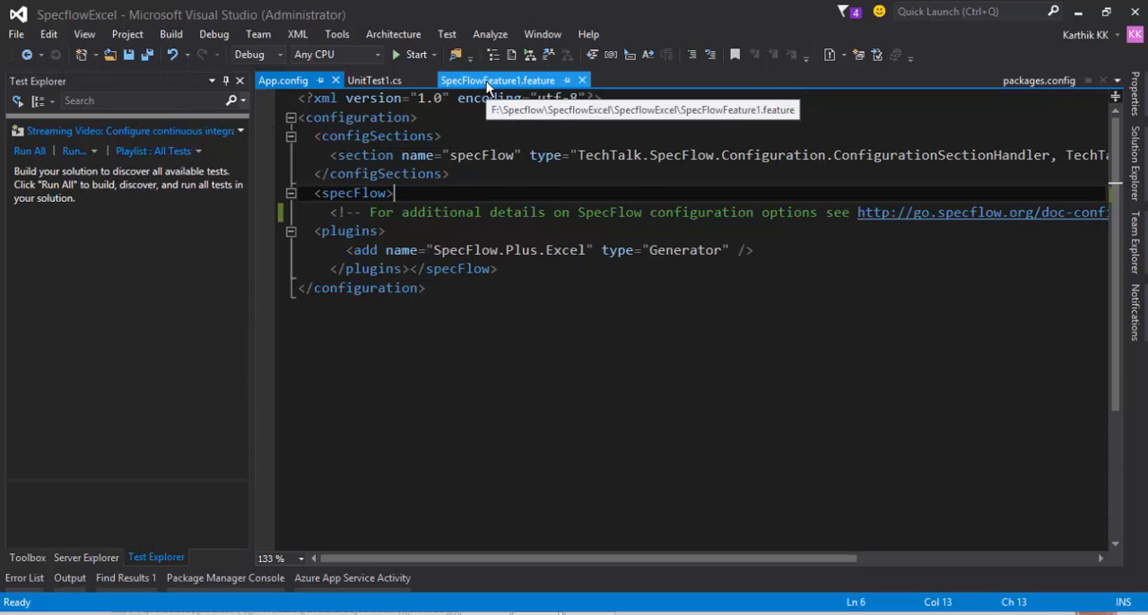
Step: Locate and open the generated SpecFlowFeature1.feature.cs code behind the feature file
click(497, 79)
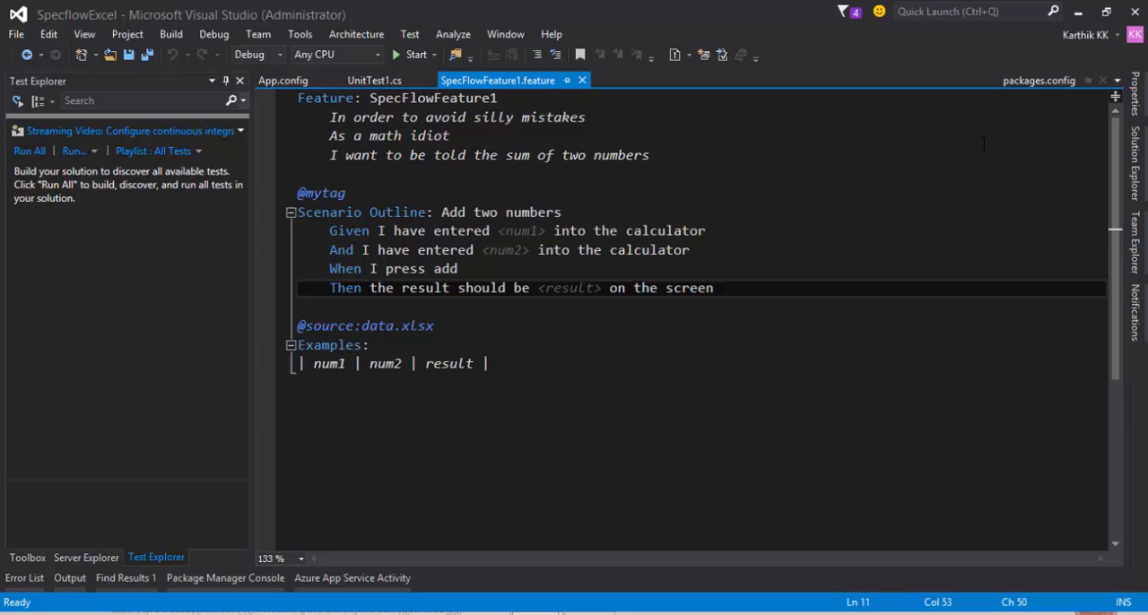
click(1134, 153)
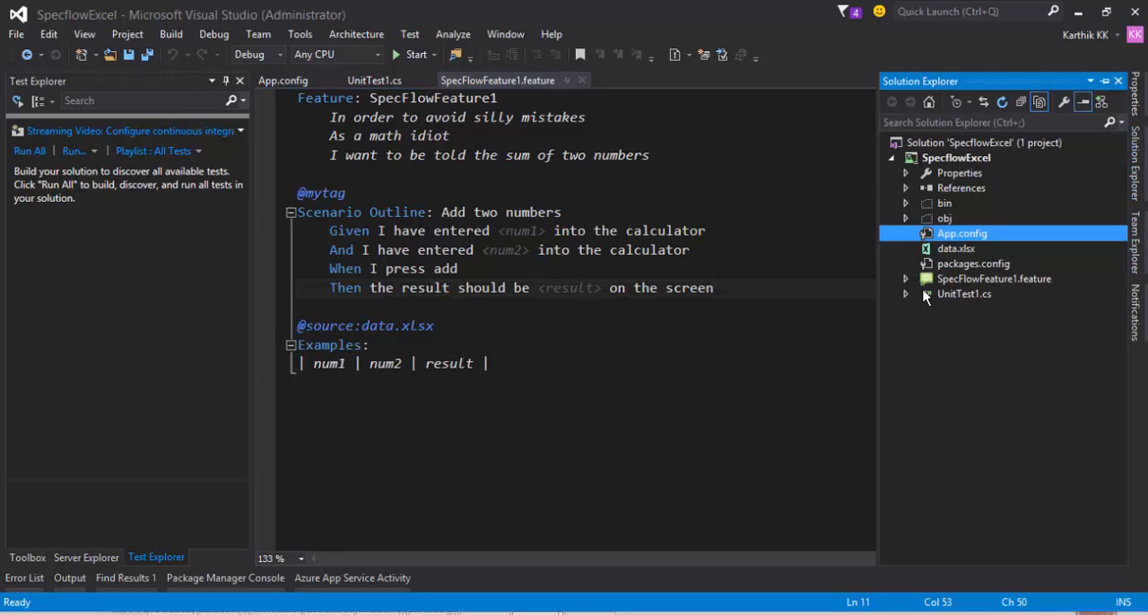
click(904, 278)
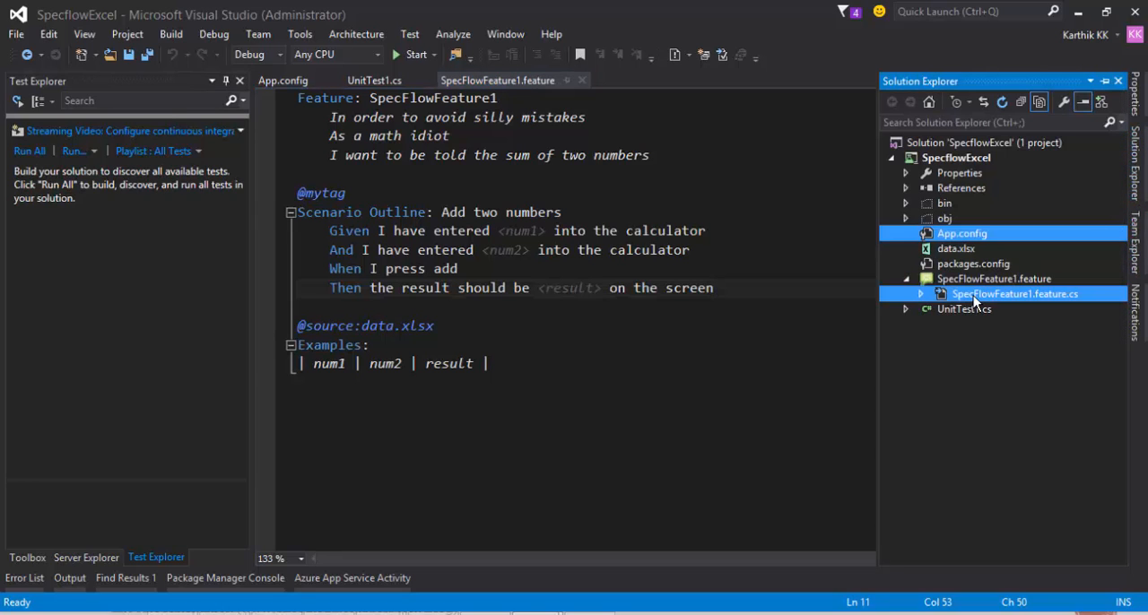
double_click(1016, 294)
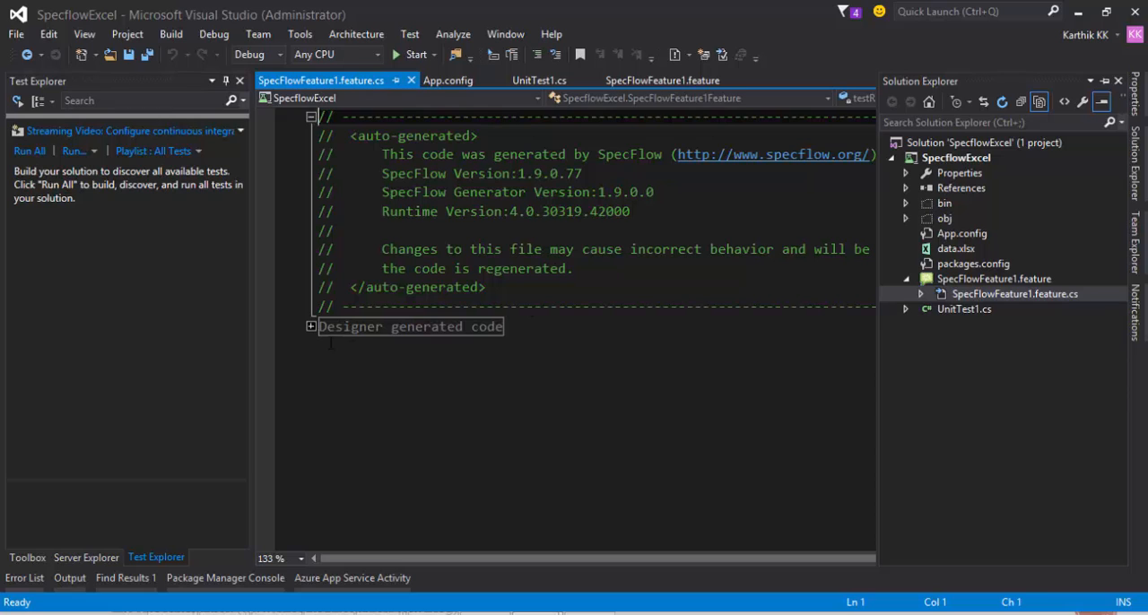
Step: Expand the designer code, inspect the NUnit DescriptionAttribute, and return to App.config
click(312, 326)
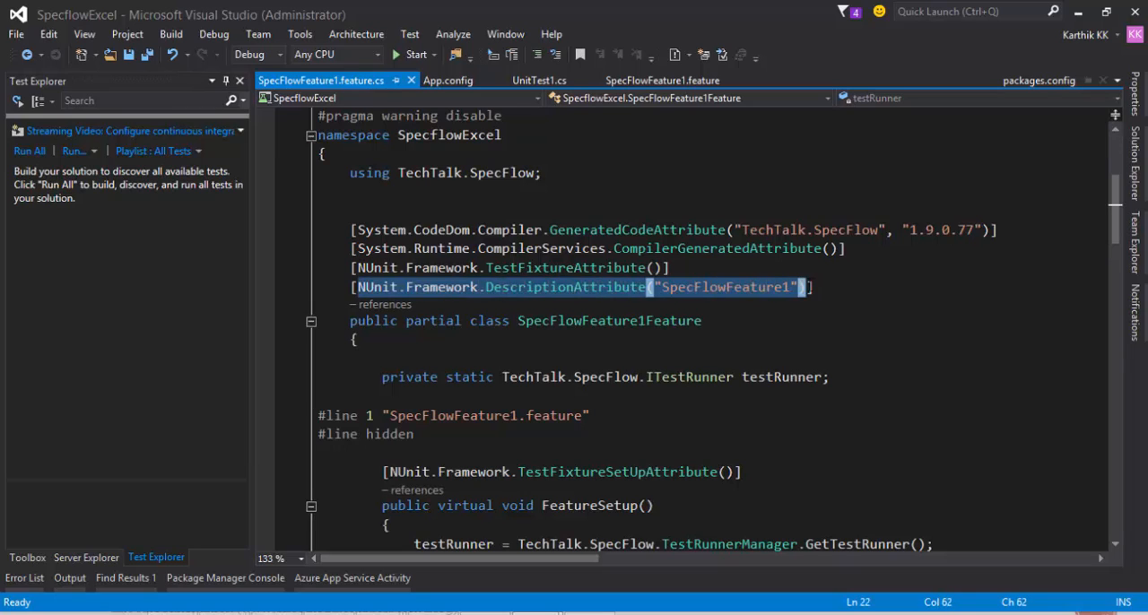
click(448, 287)
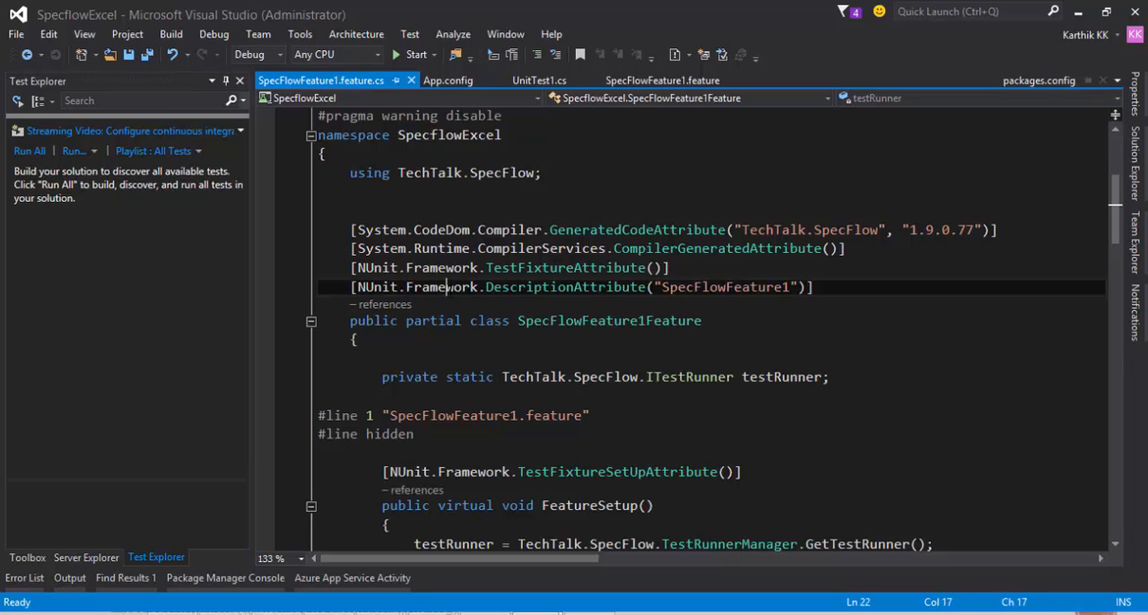
double_click(563, 287)
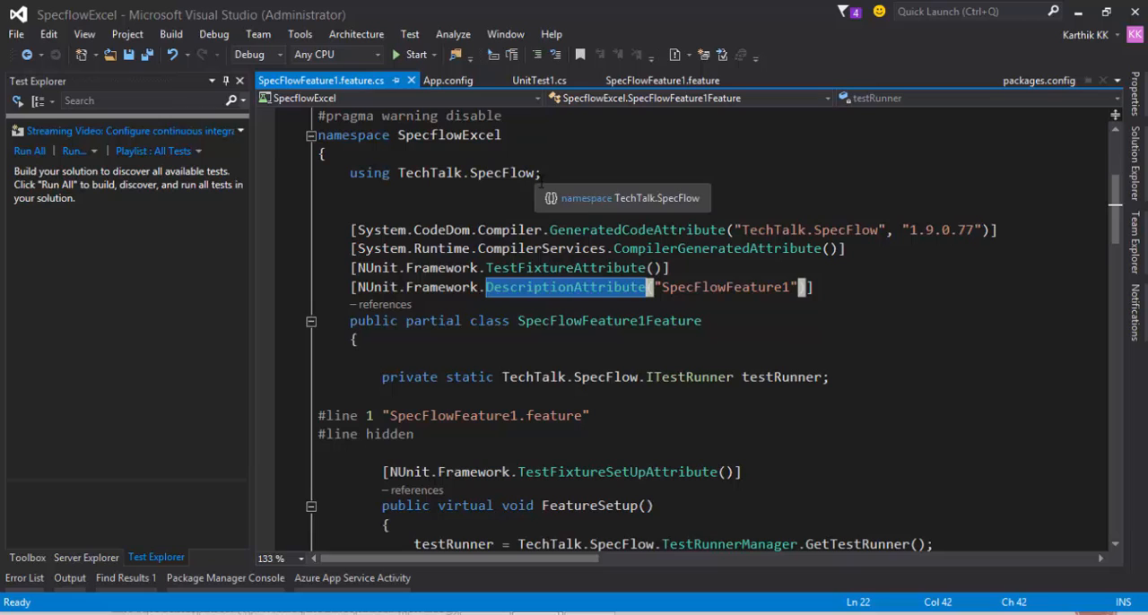
mouse_move(542, 190)
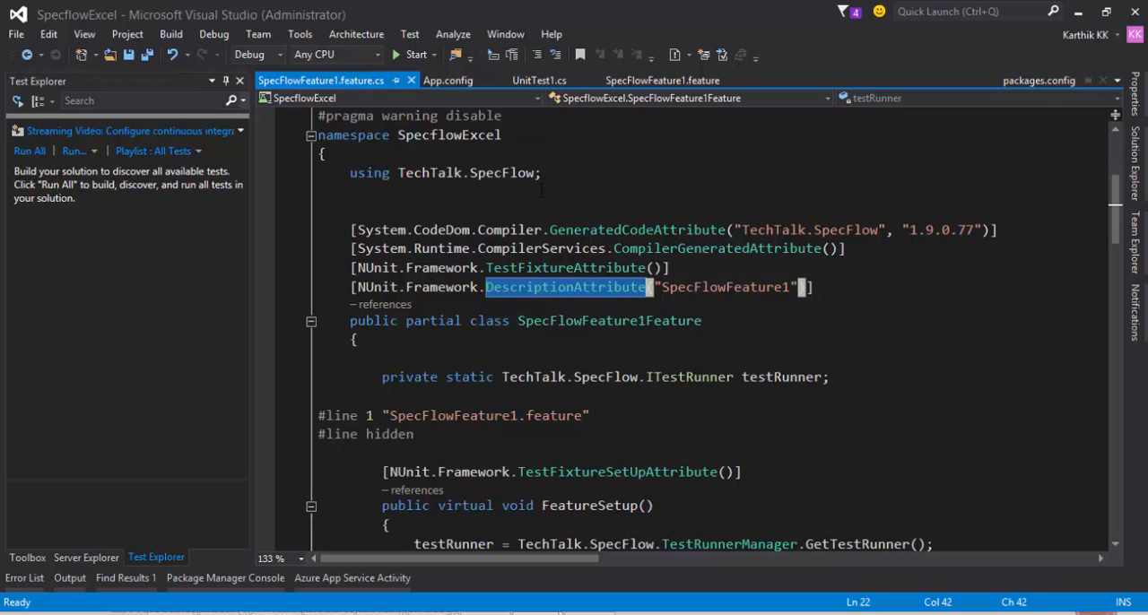
click(447, 79)
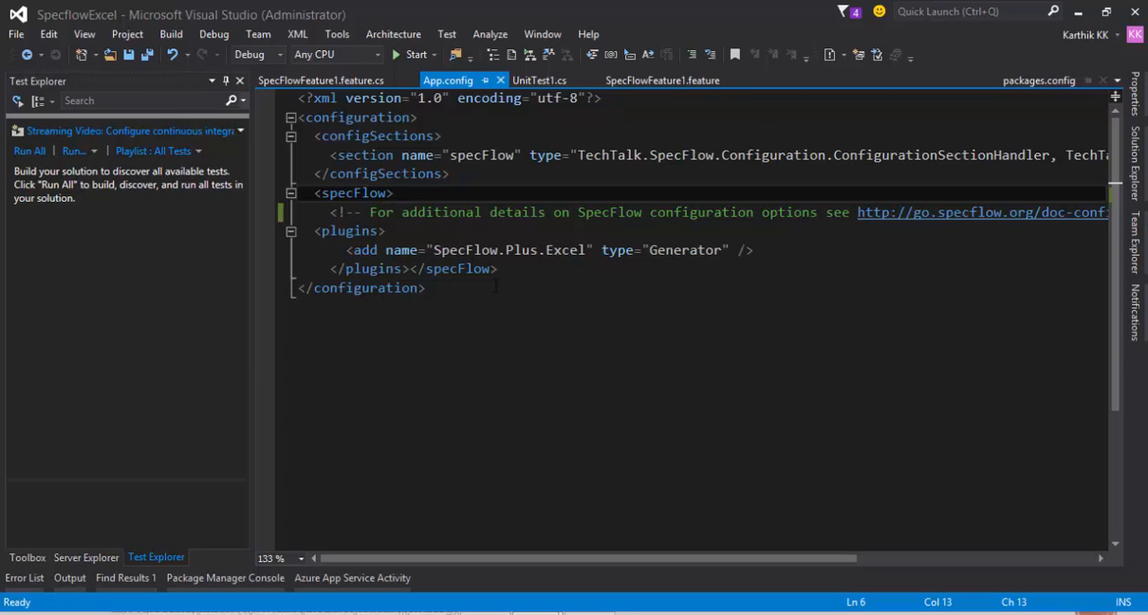
mouse_move(104, 230)
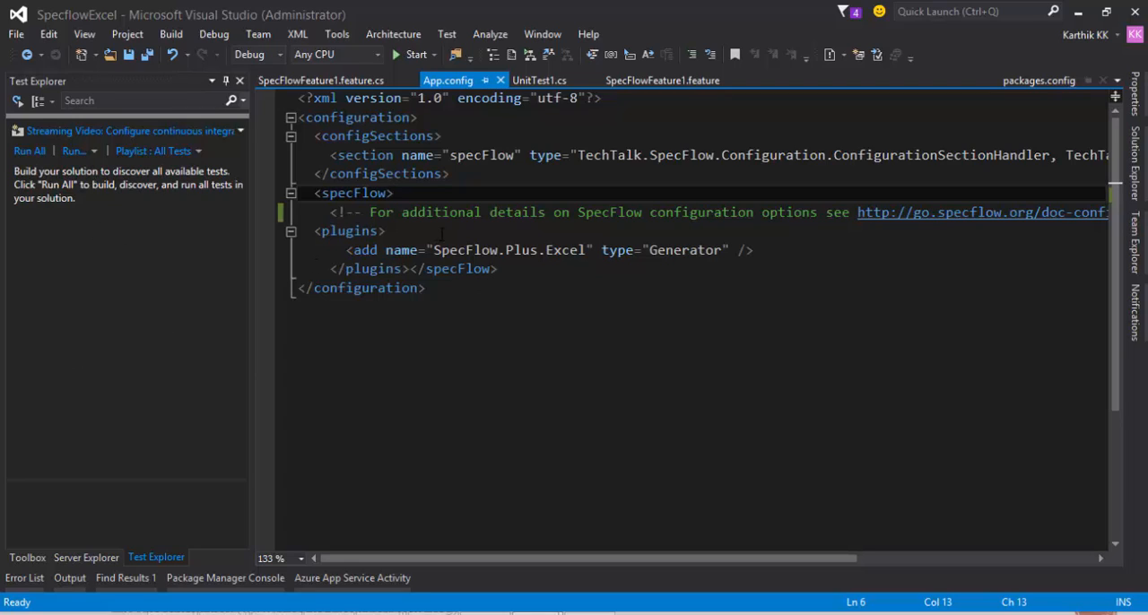
Step: Add <unitTestProvider Name="Mstest" /> inside the specFlow section and save App.config
click(393, 192)
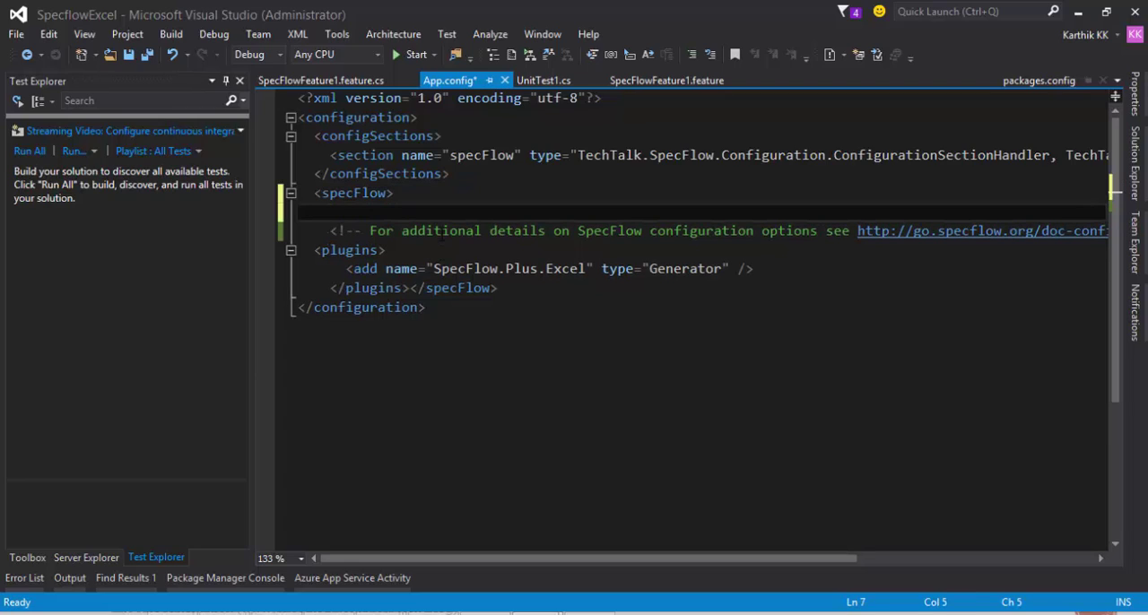
text(<)
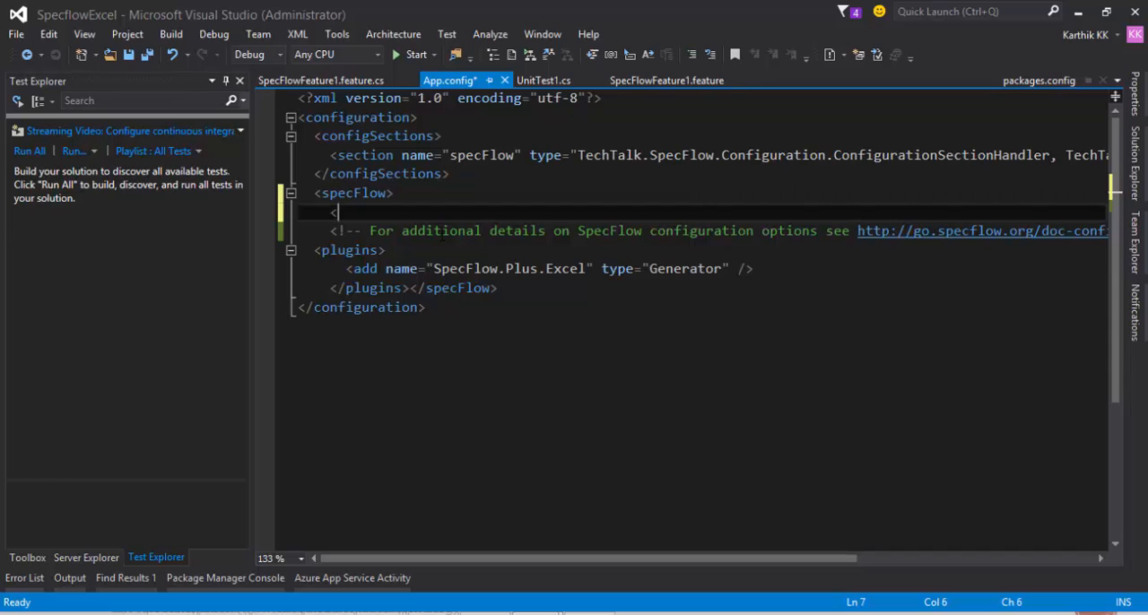
text(uni)
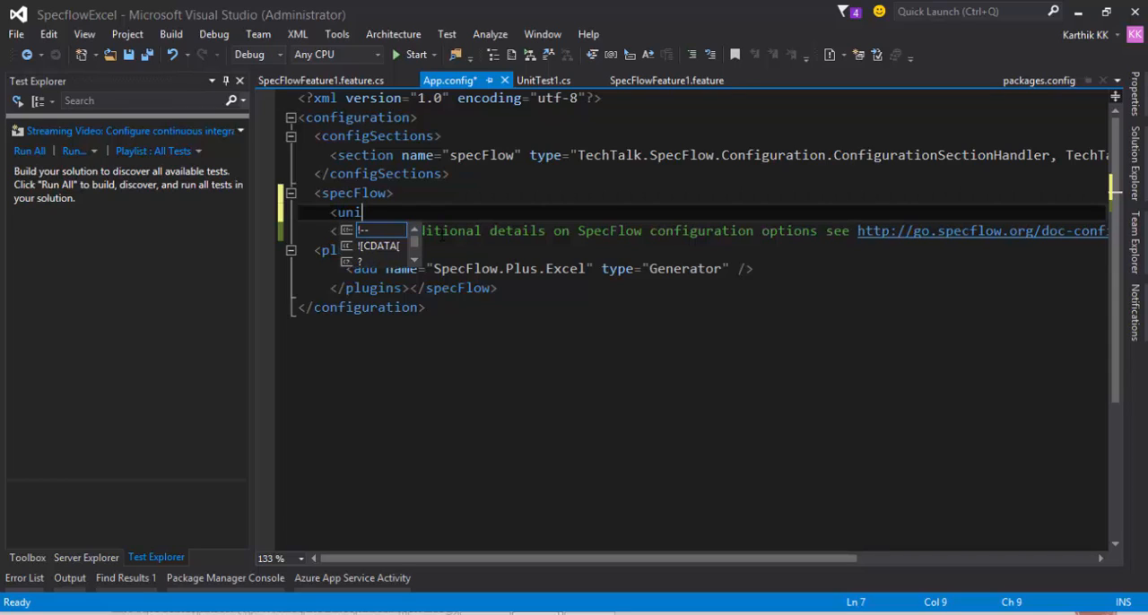
text(tTestProvider Name)
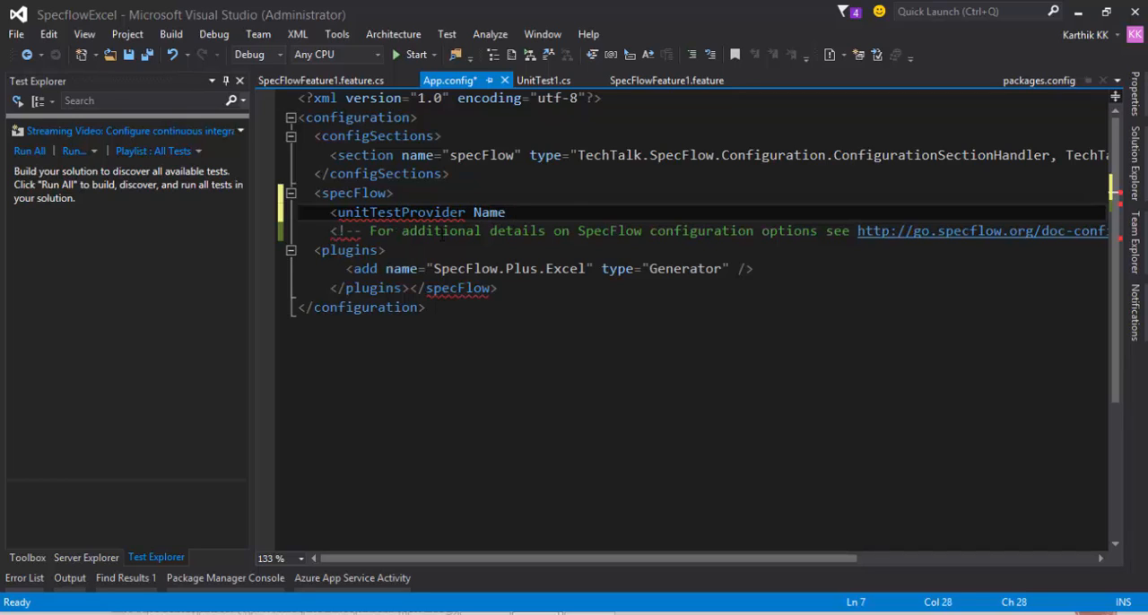
text(="Mstest" />)
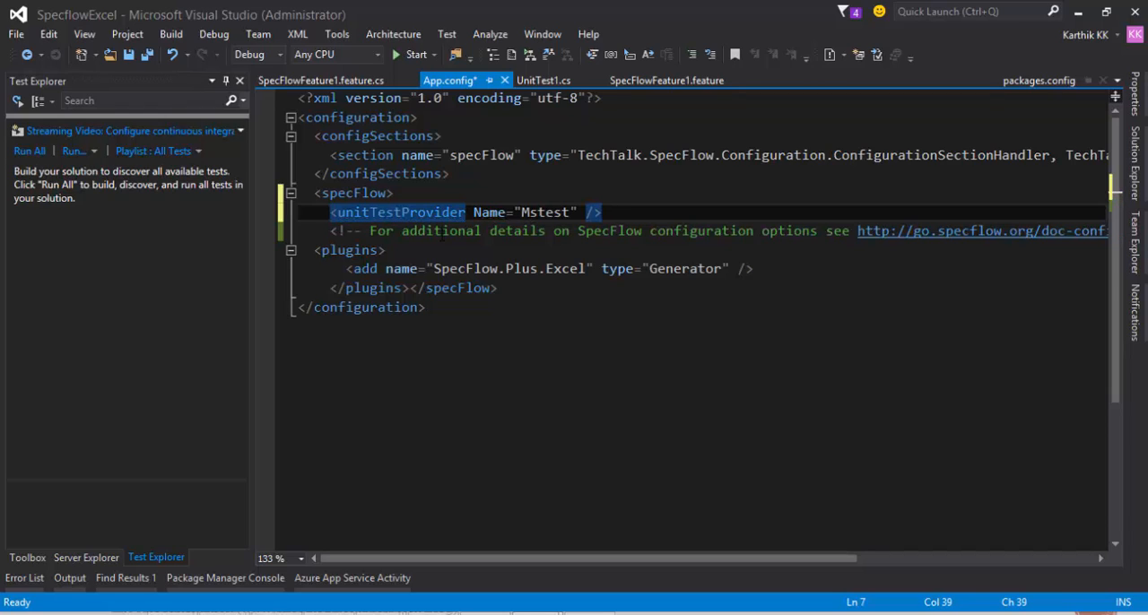
key(ctrl+s)
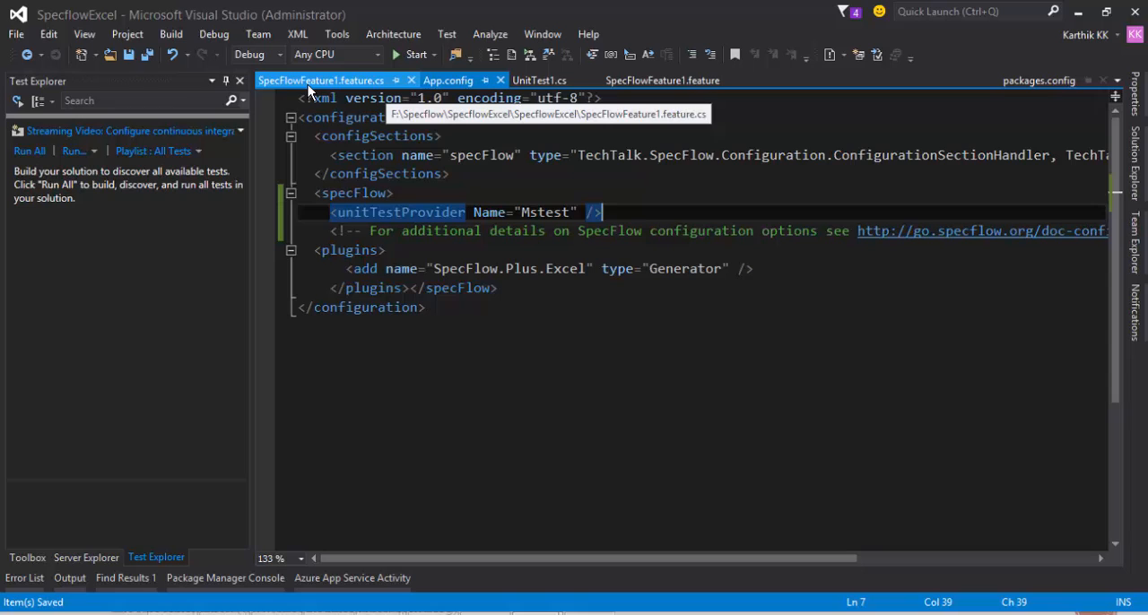
Step: Build the solution, surfacing the errors about the unrecognized 'Name' attribute
click(170, 34)
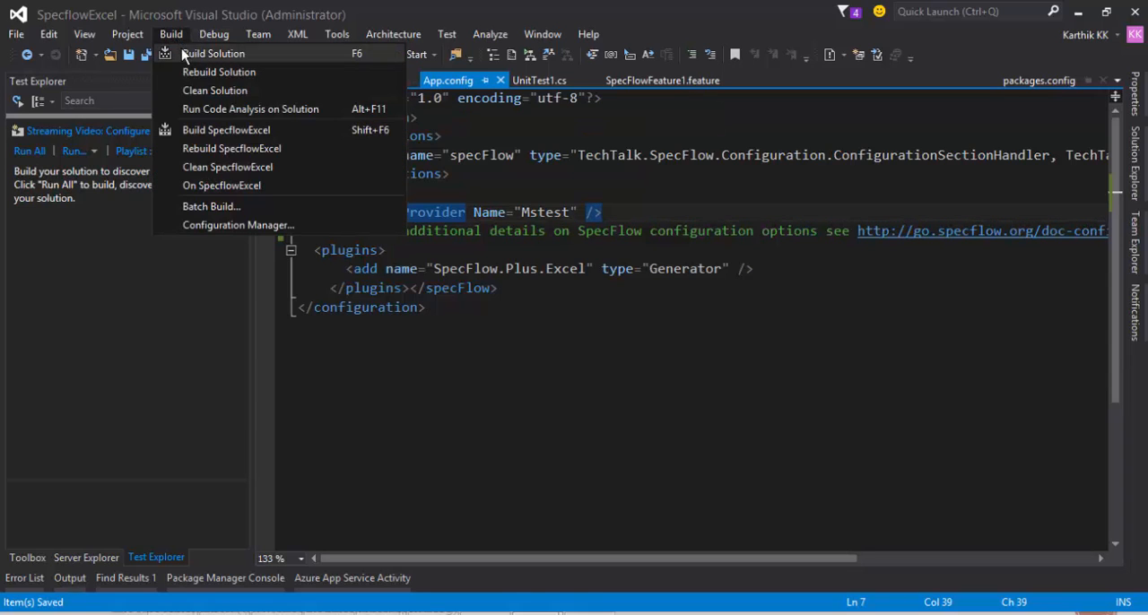
click(213, 54)
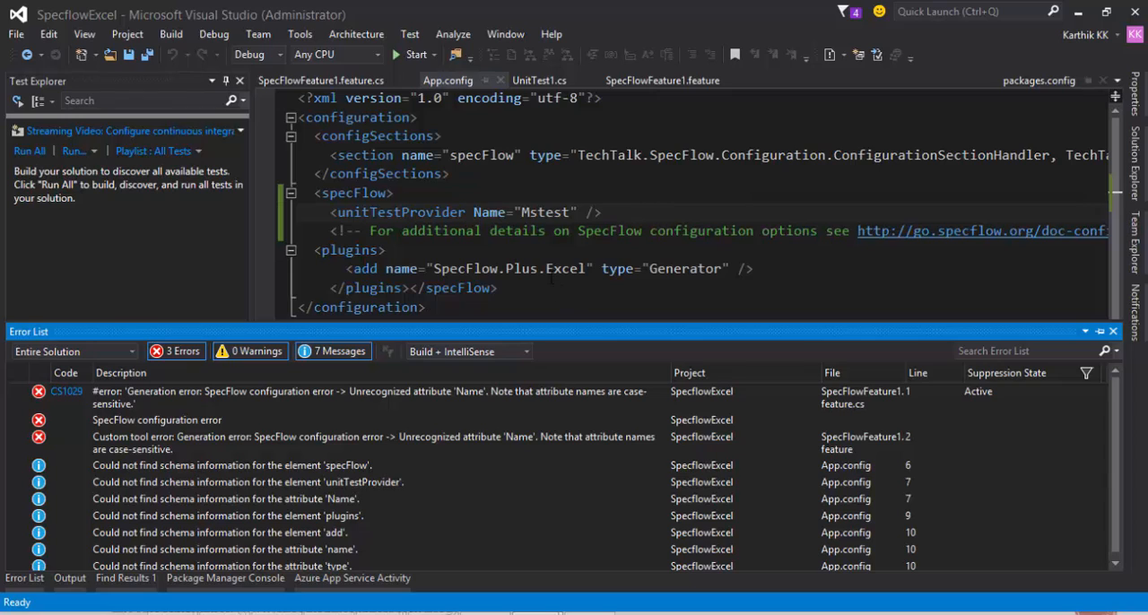
mouse_move(491, 402)
text(n)
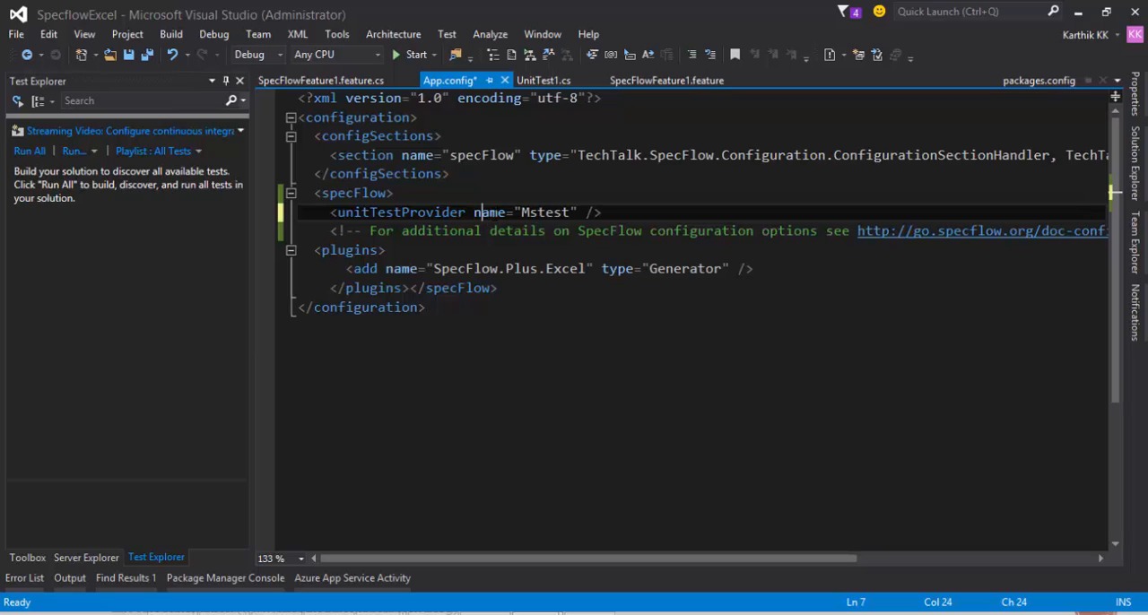
Step: Save App.config with lowercase name="Mstest" and agree to regenerate the feature files
key(ctrl+s)
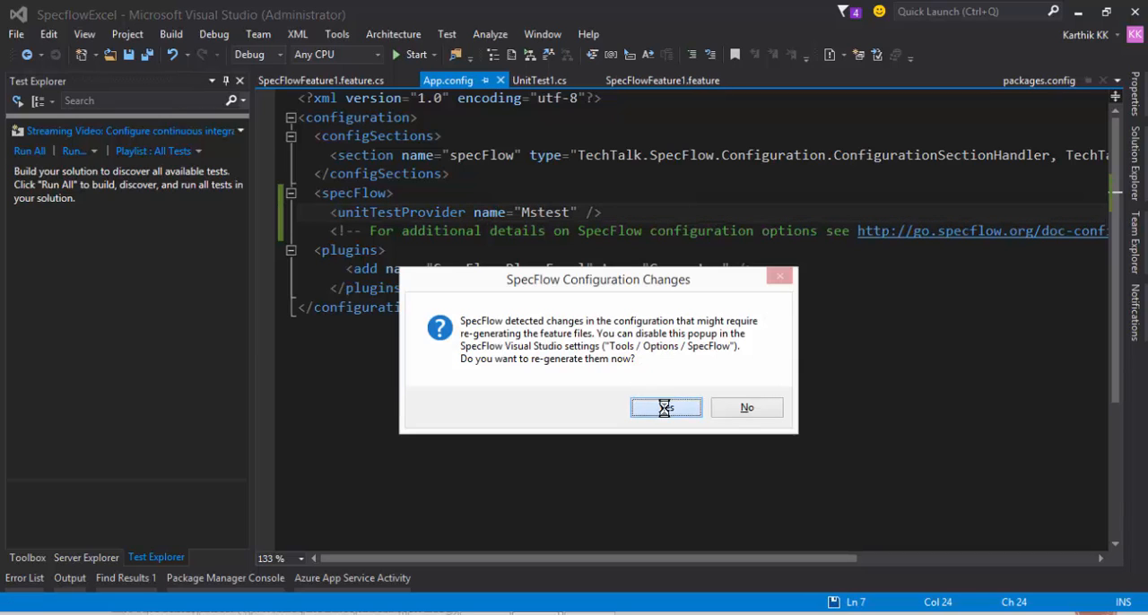
click(666, 408)
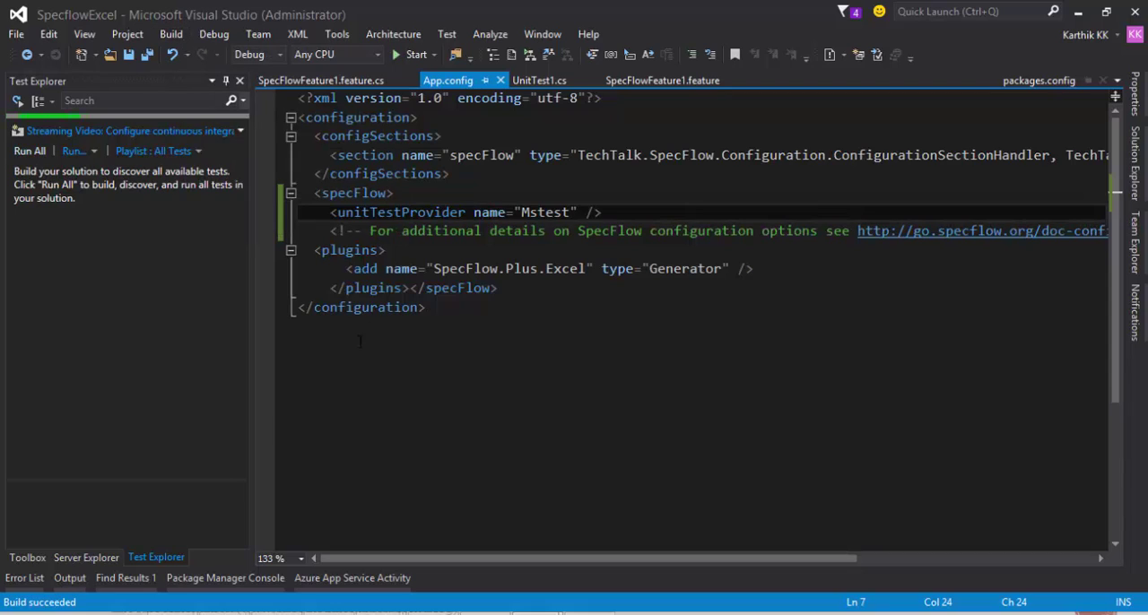
mouse_move(100, 366)
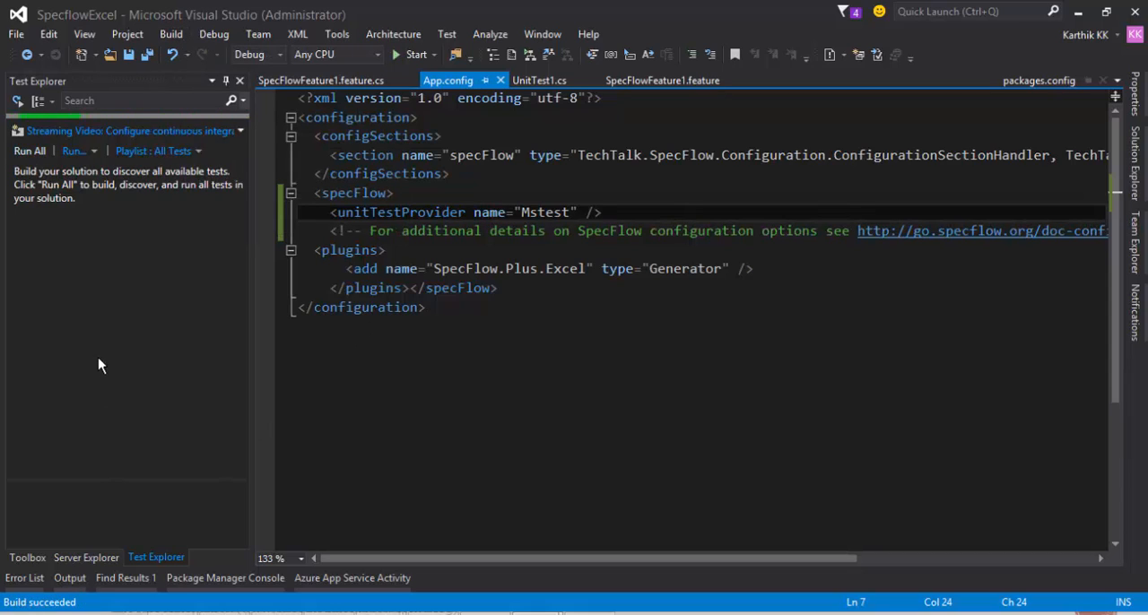
Step: Discover the AddTwoNumbers_20 and AddTwoNumbers_40 tests, inspect AddTwoNumbers_40, and return to App.config
click(29, 150)
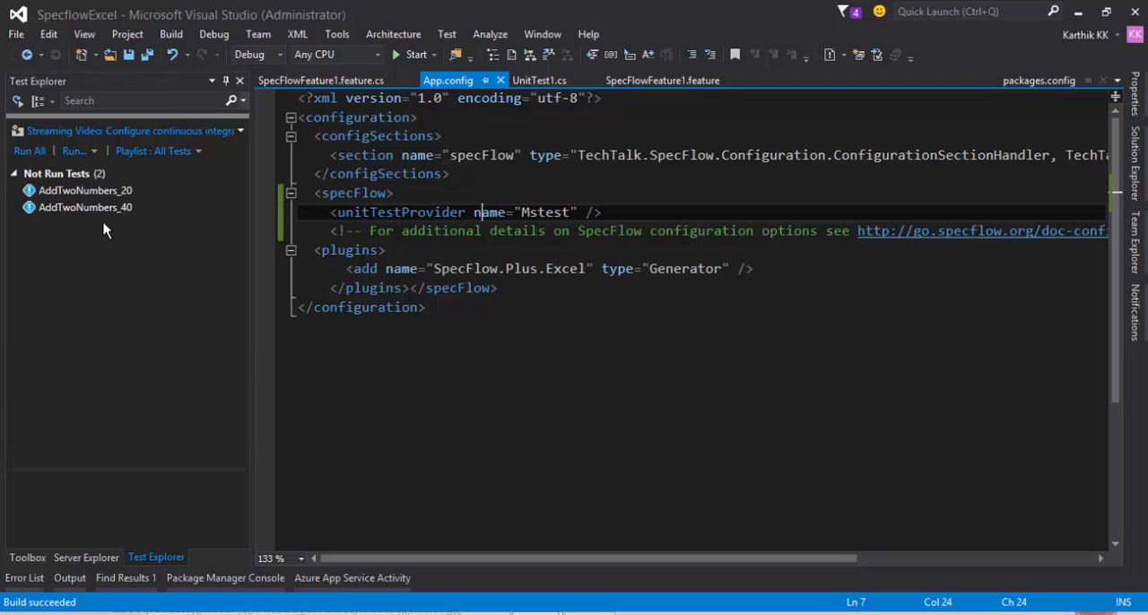
click(86, 209)
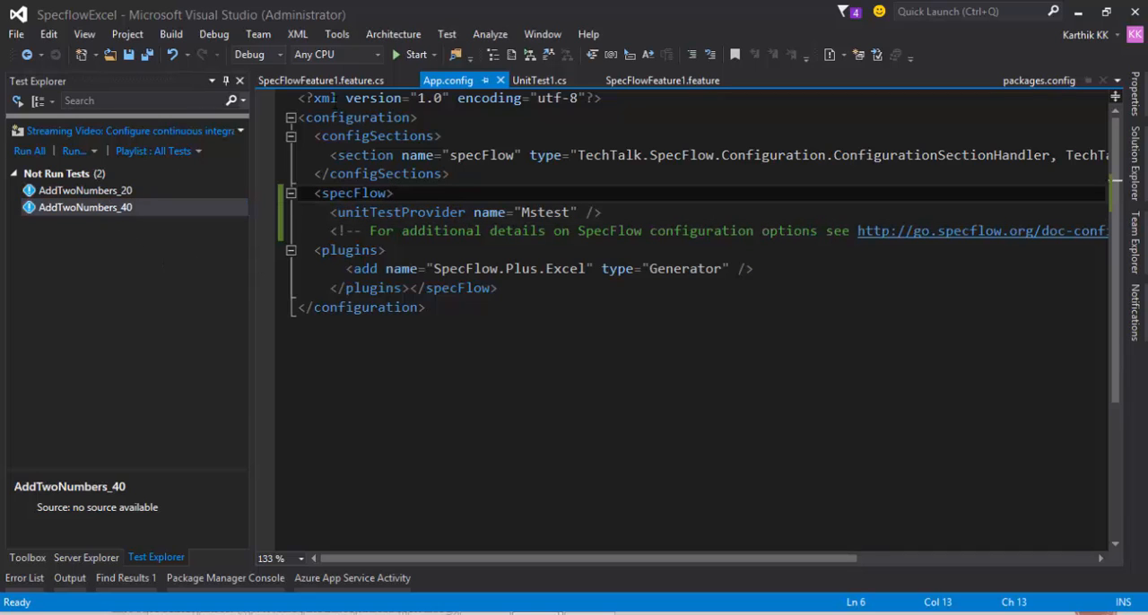
click(662, 79)
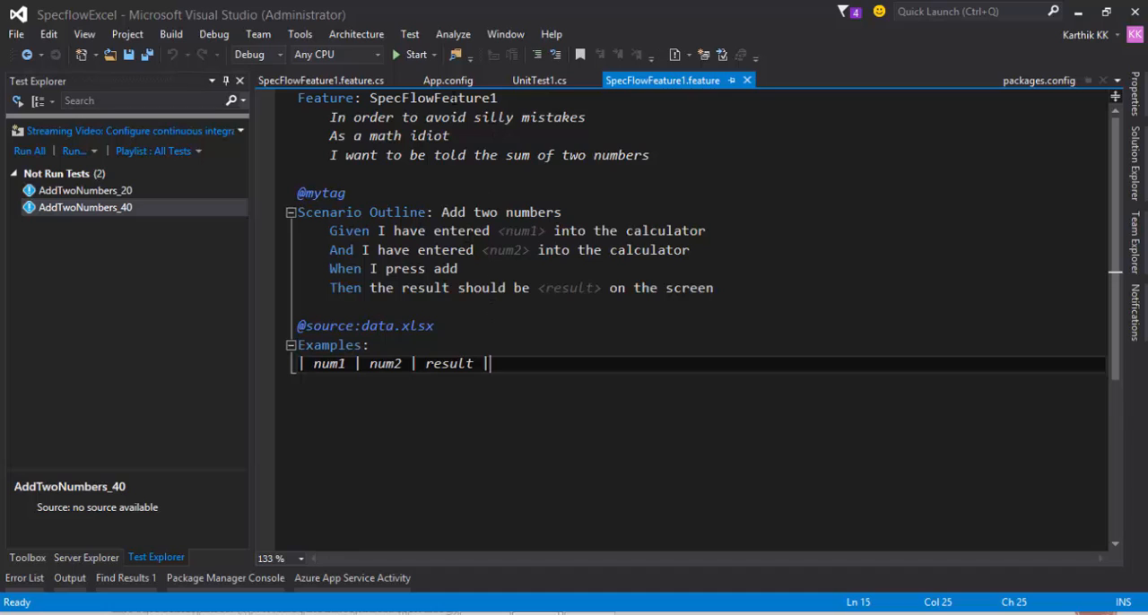
click(448, 79)
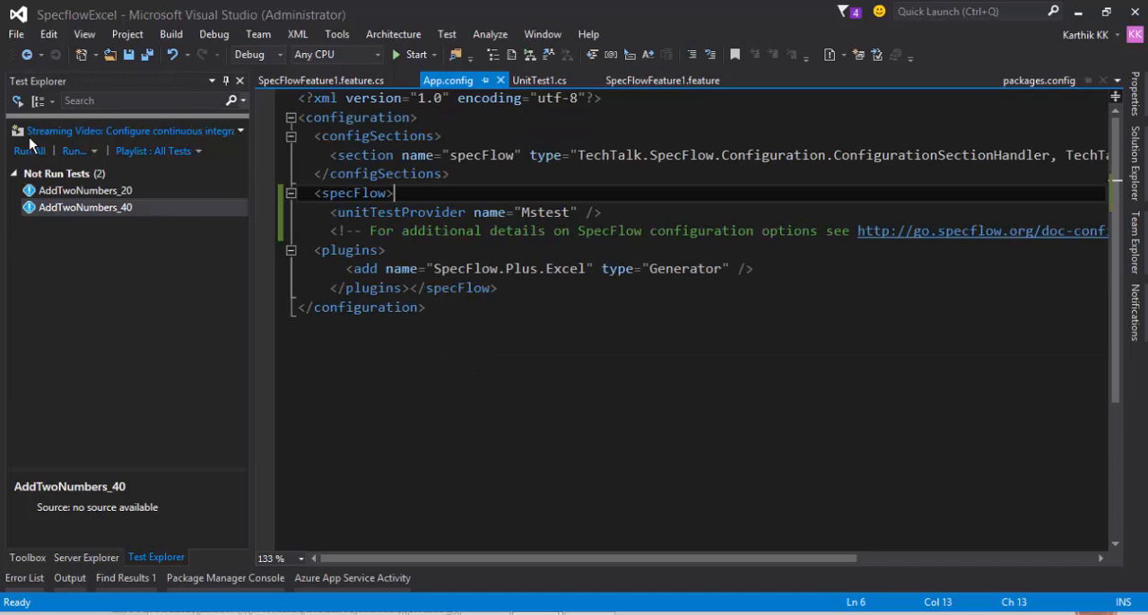